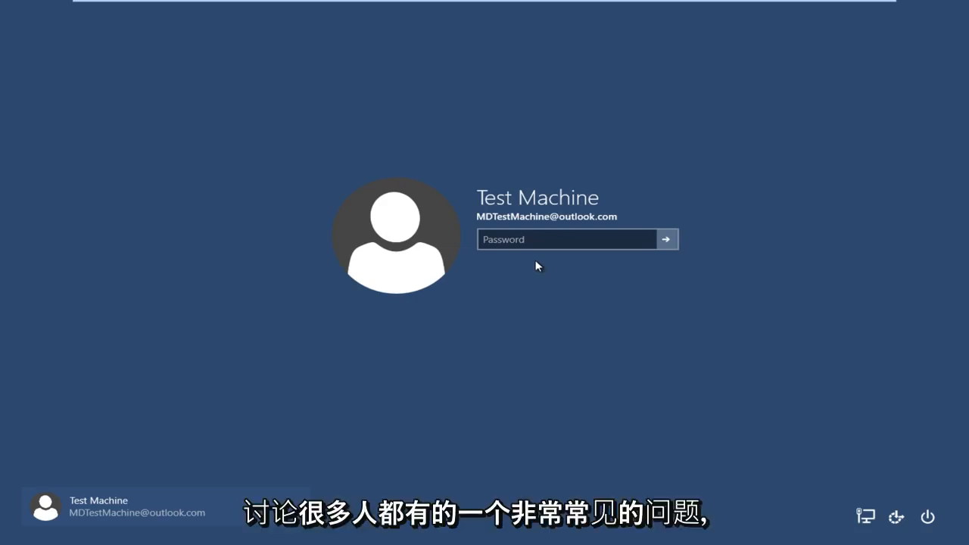
- Attempt a Windows 10 sign-in with the old password and get the incorrect-password message
left_click(566, 239)
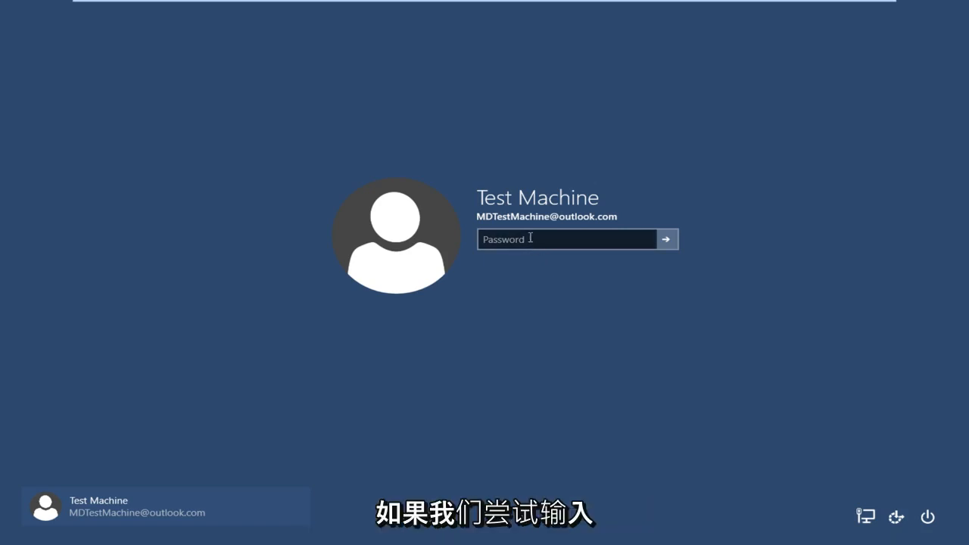
type("***")
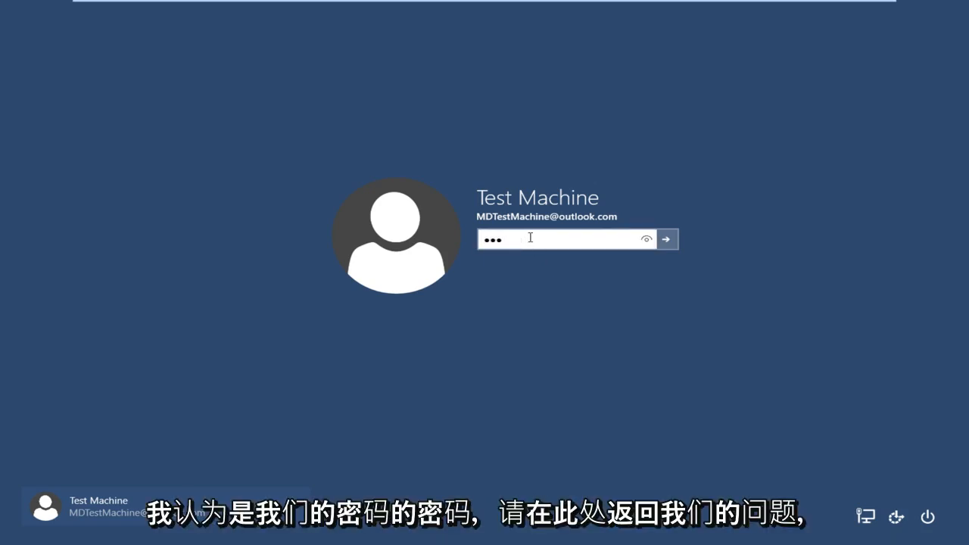
left_click(666, 239)
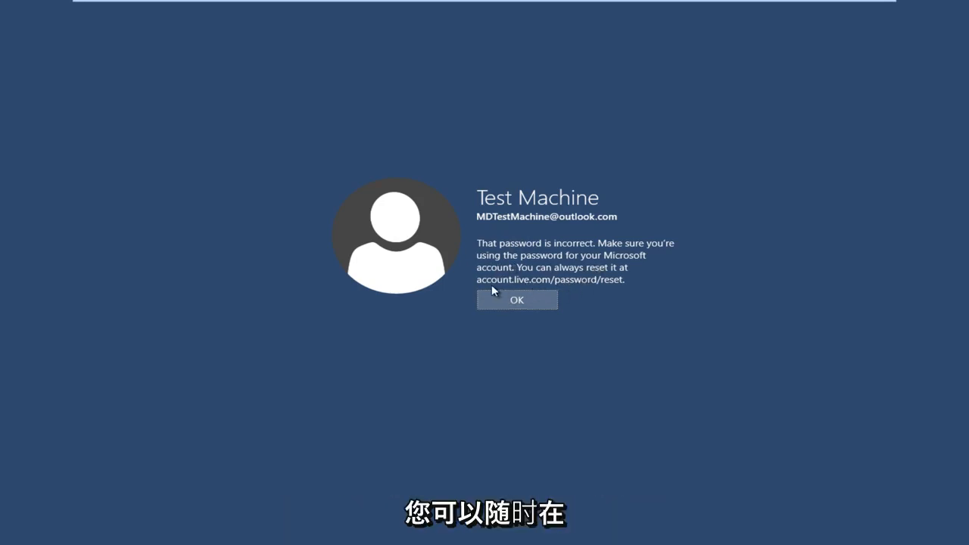
mouse_move(564, 295)
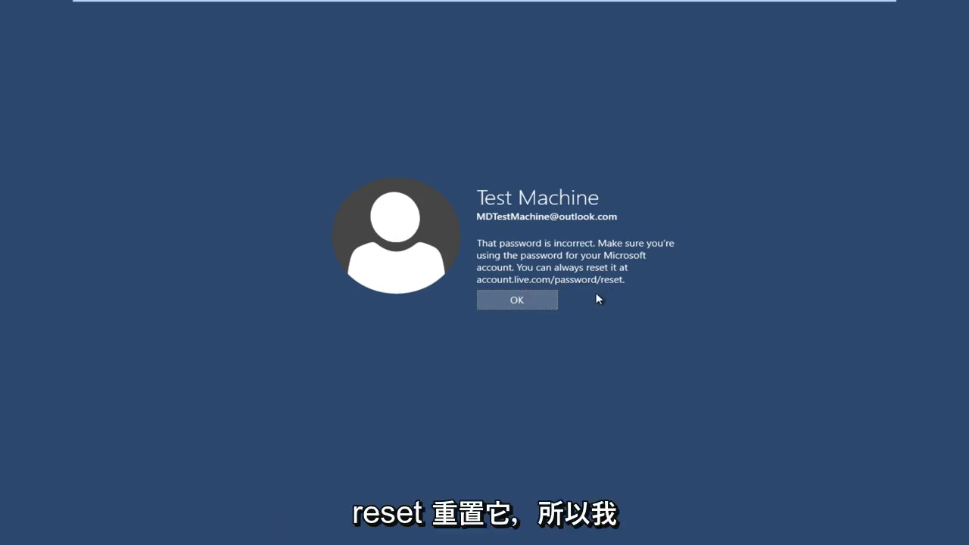
mouse_move(592, 286)
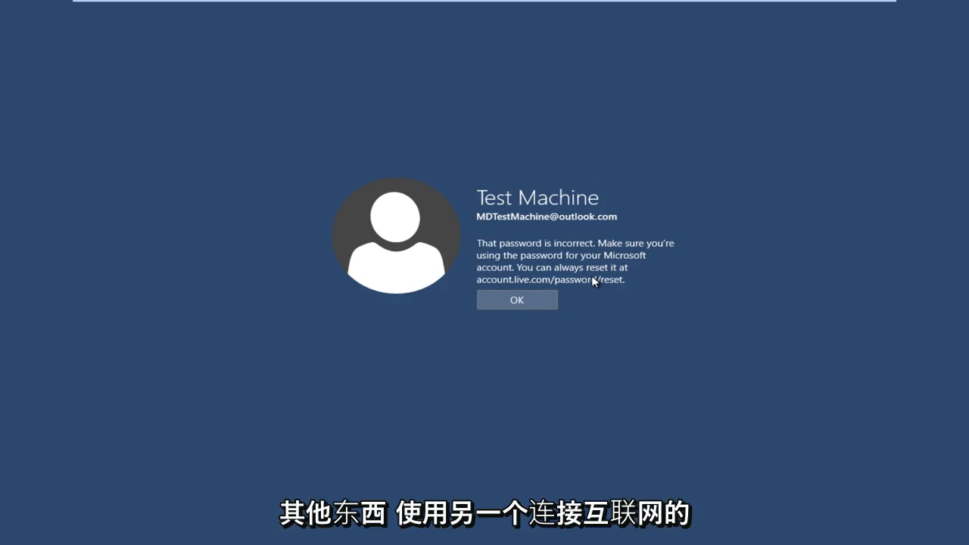
mouse_move(861, 6)
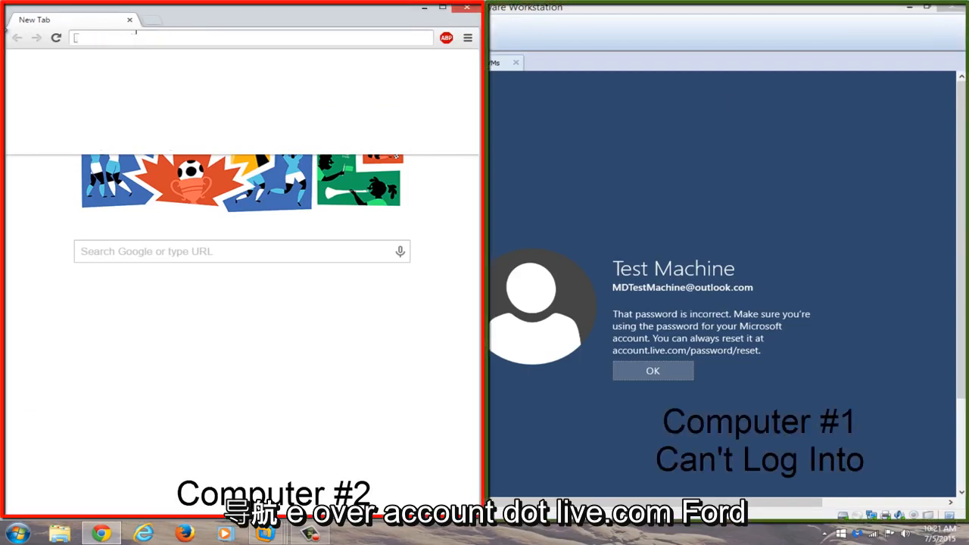
- Go to account.live.com/password/reset, choose 'I forgot my password' and continue to recovery
type("accounts.live.com/")
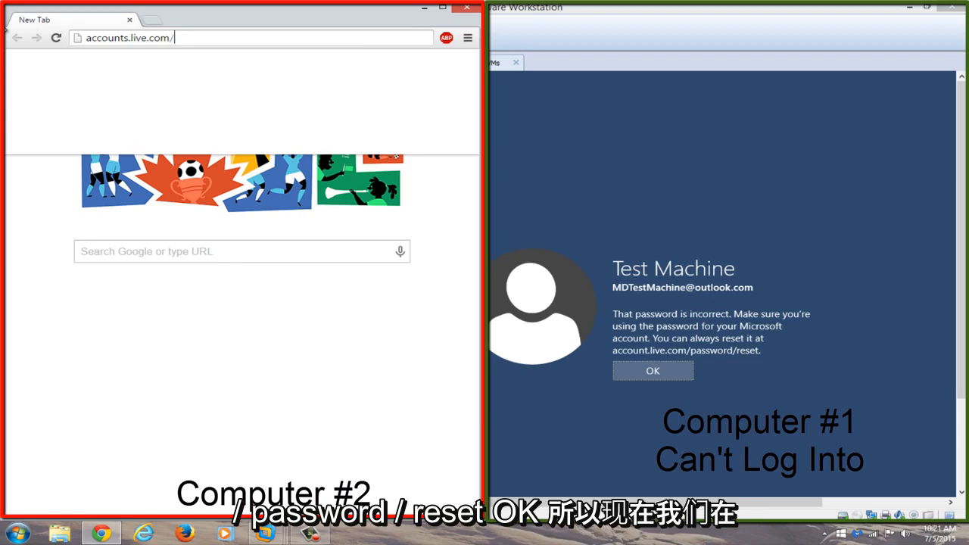
type("password/reset")
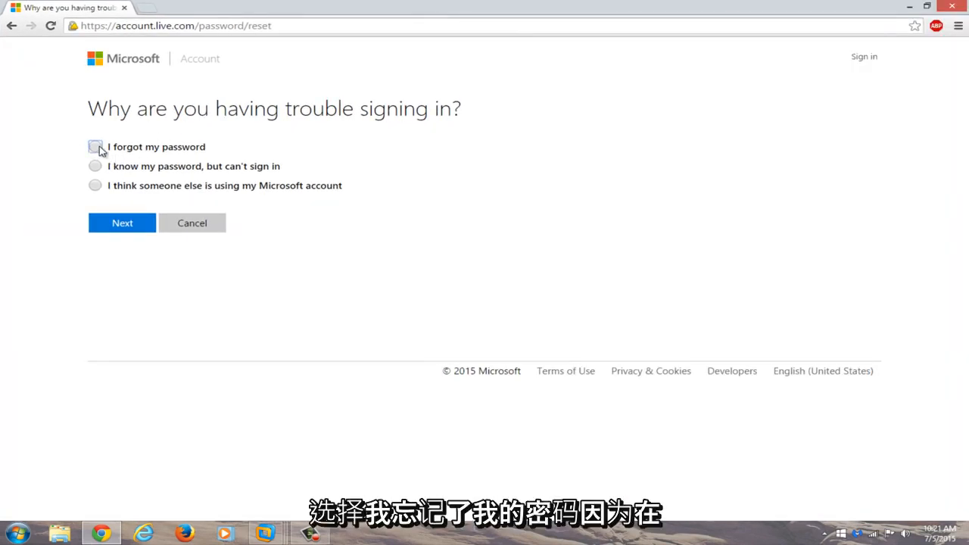
left_click(94, 146)
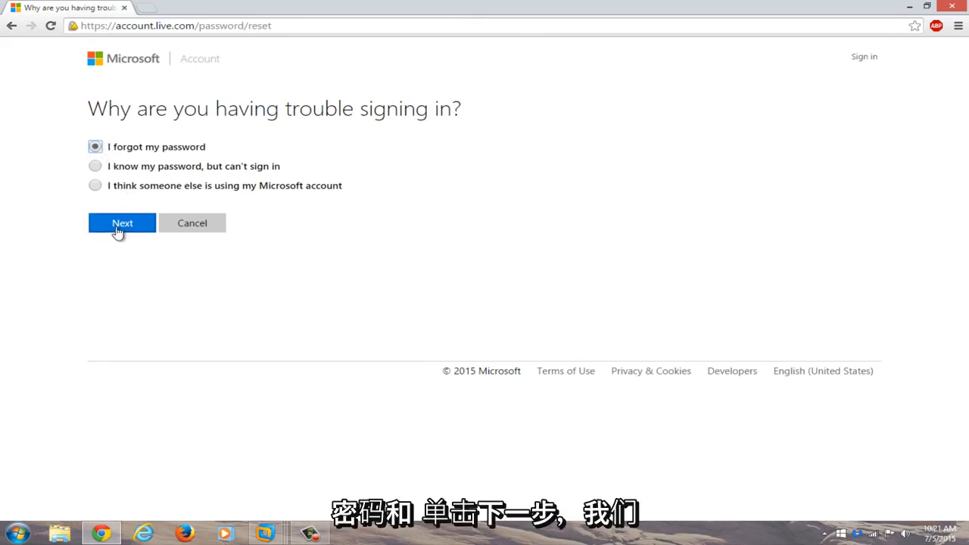
left_click(122, 222)
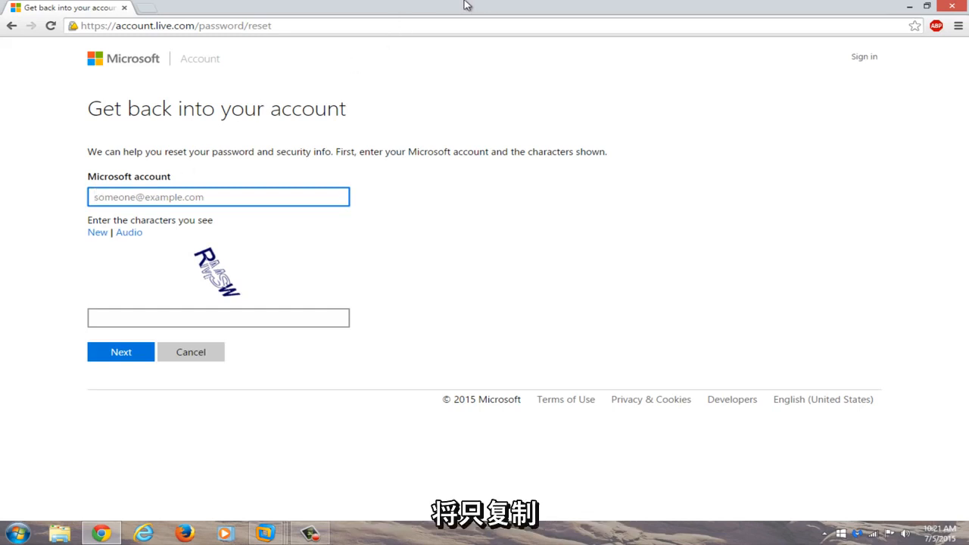
left_click(218, 197)
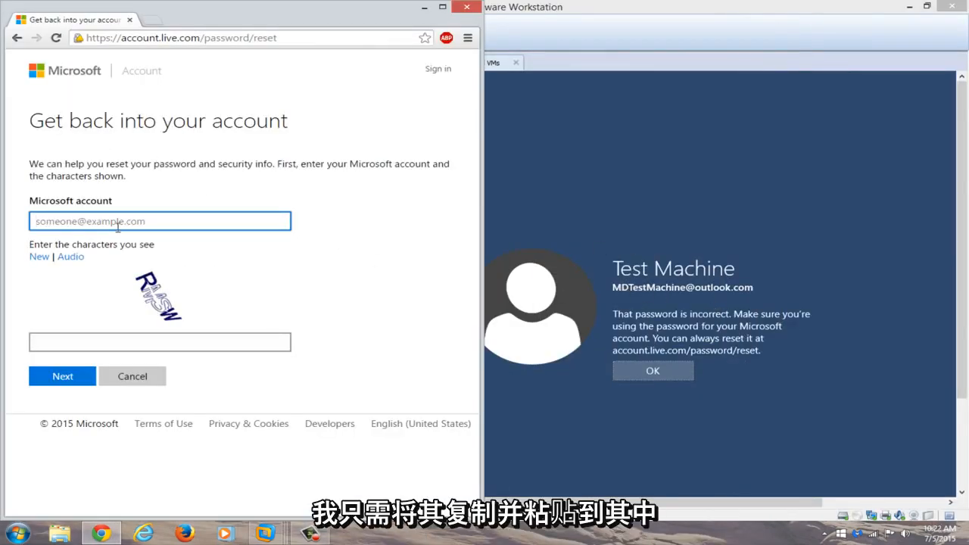
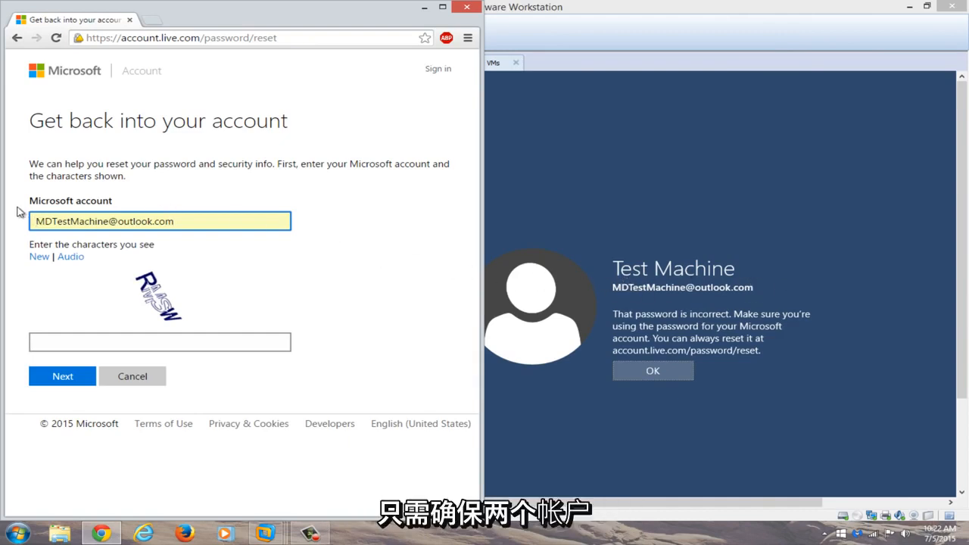
left_click(159, 341)
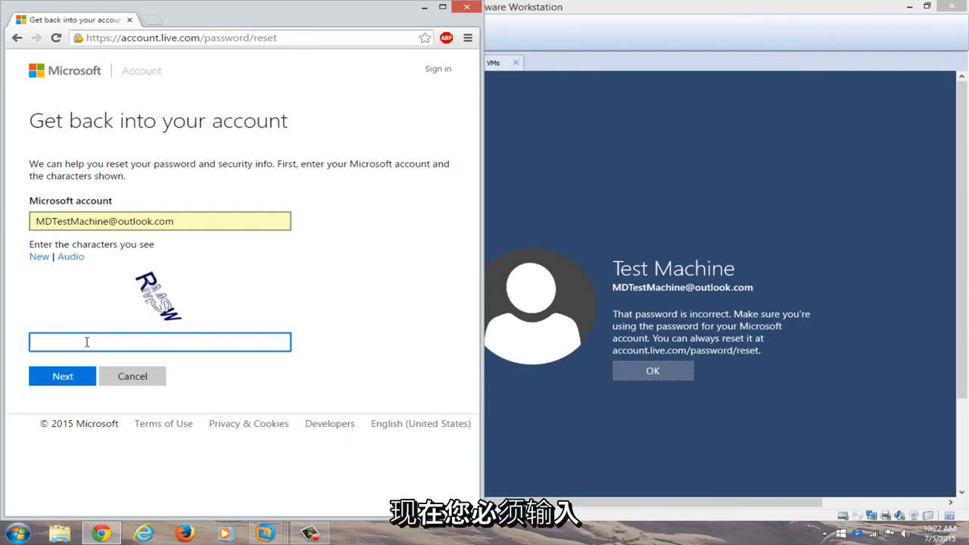
type("R")
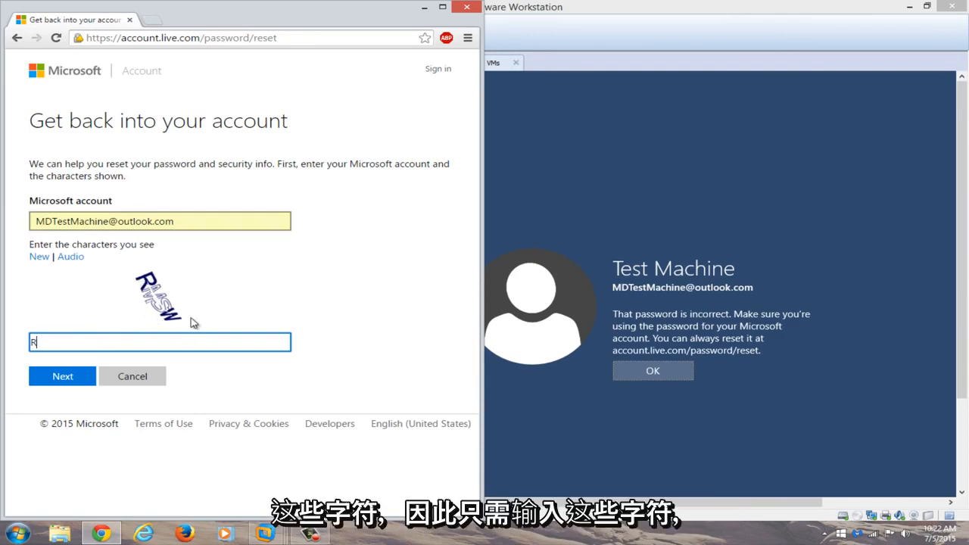
type("MSW")
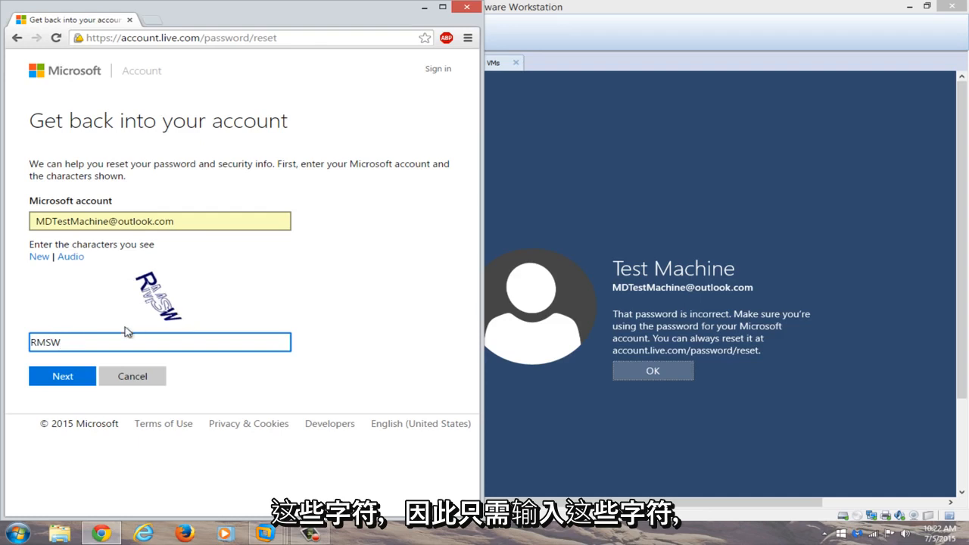
left_click(62, 376)
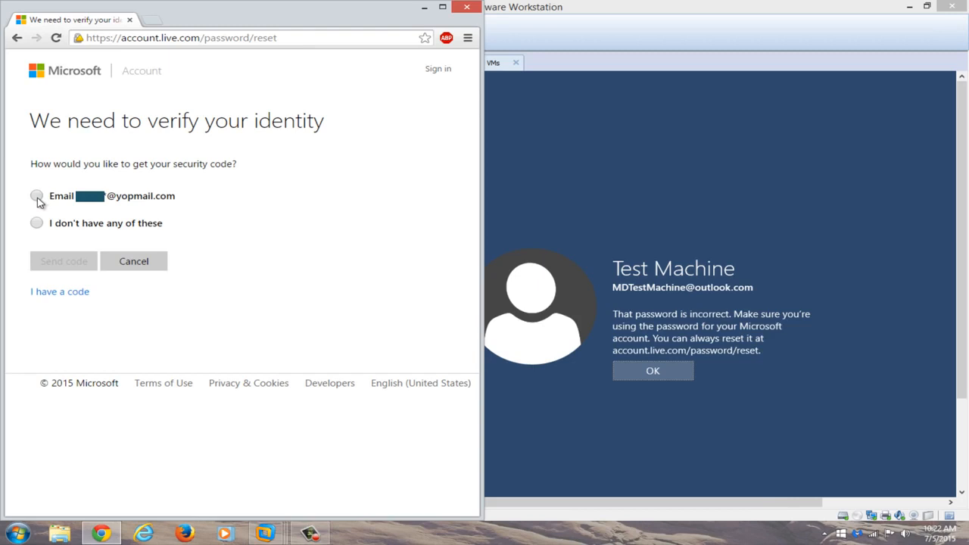
- Request a security code by email to the yopmail backup address
left_click(36, 195)
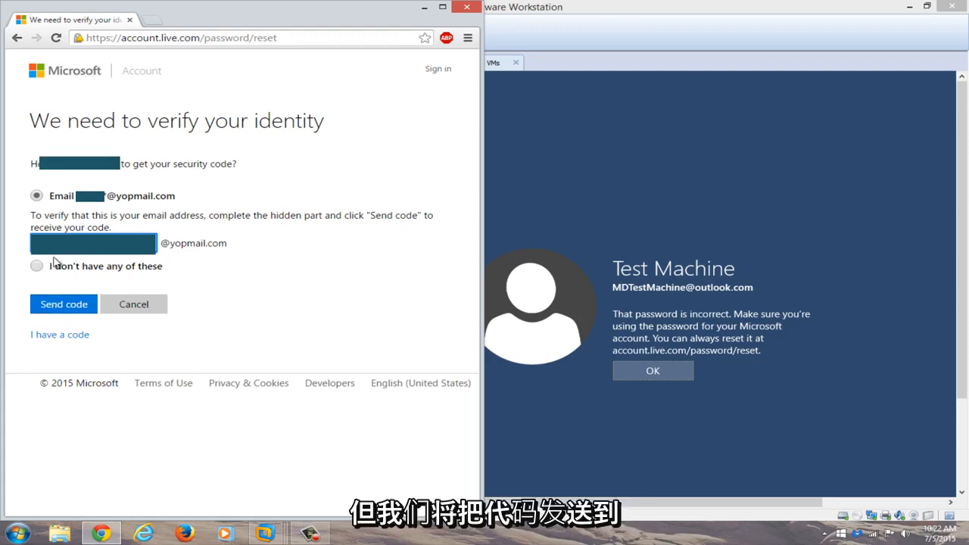
left_click(64, 304)
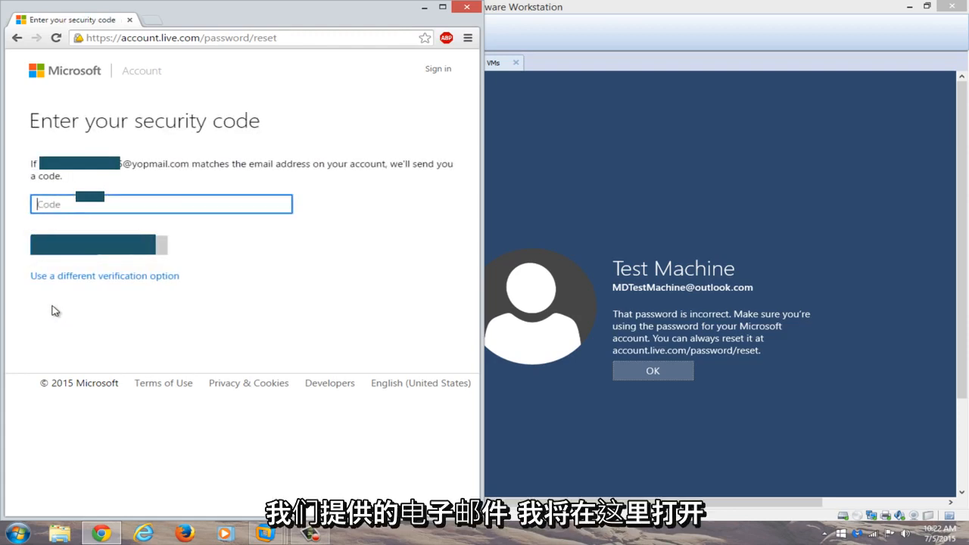
left_click(160, 204)
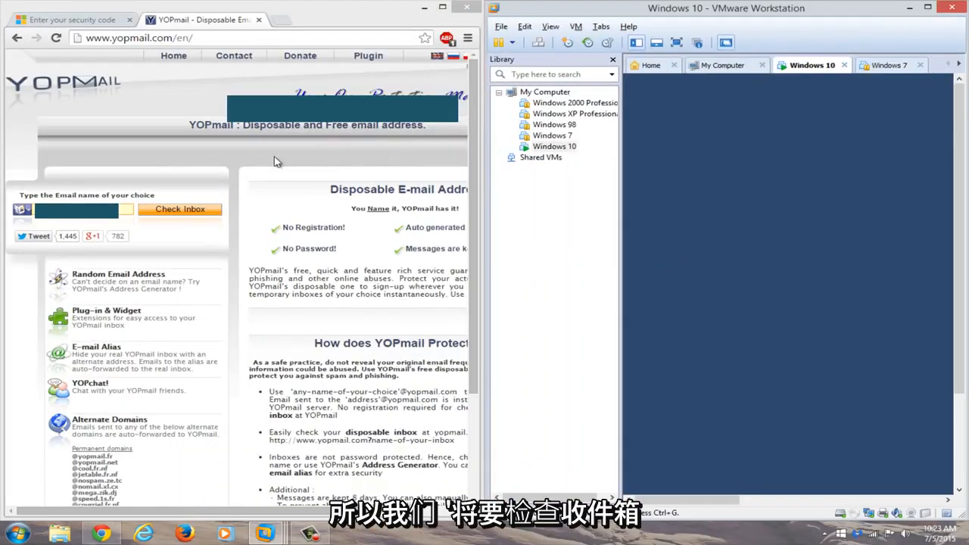
left_click(180, 209)
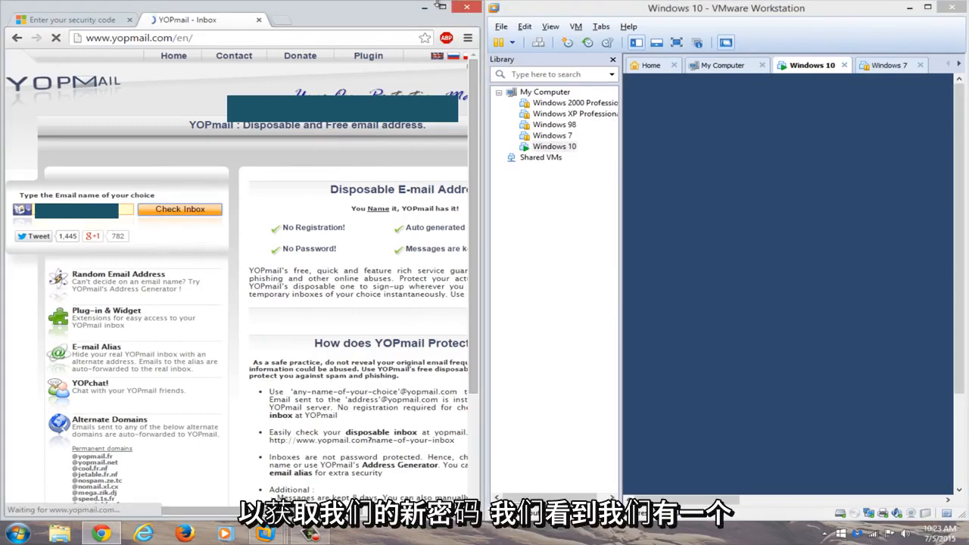
left_click(74, 160)
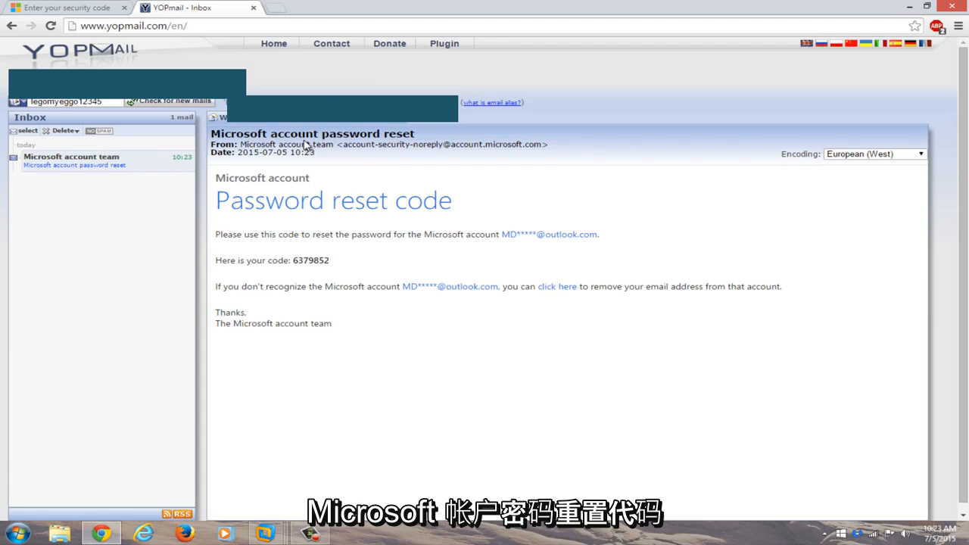
mouse_move(199, 267)
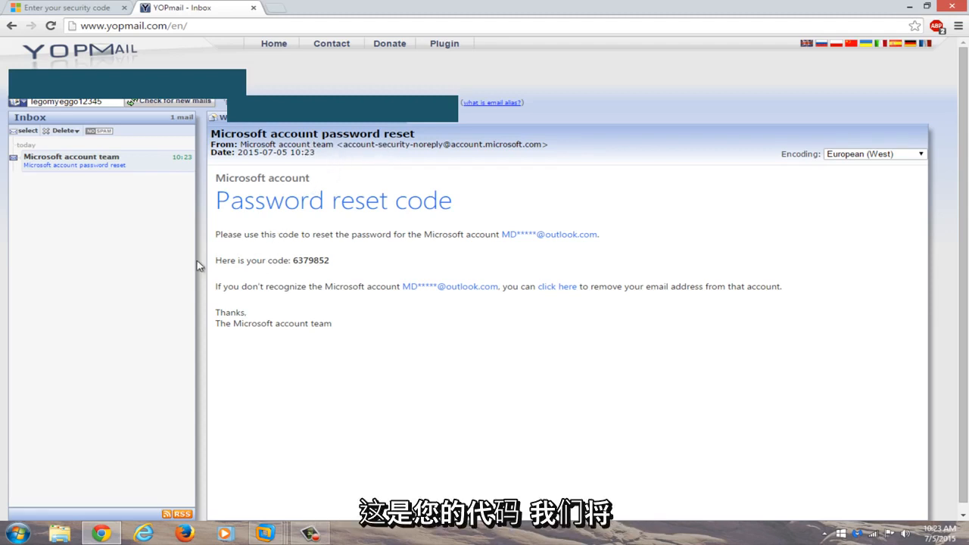
double_click(311, 260)
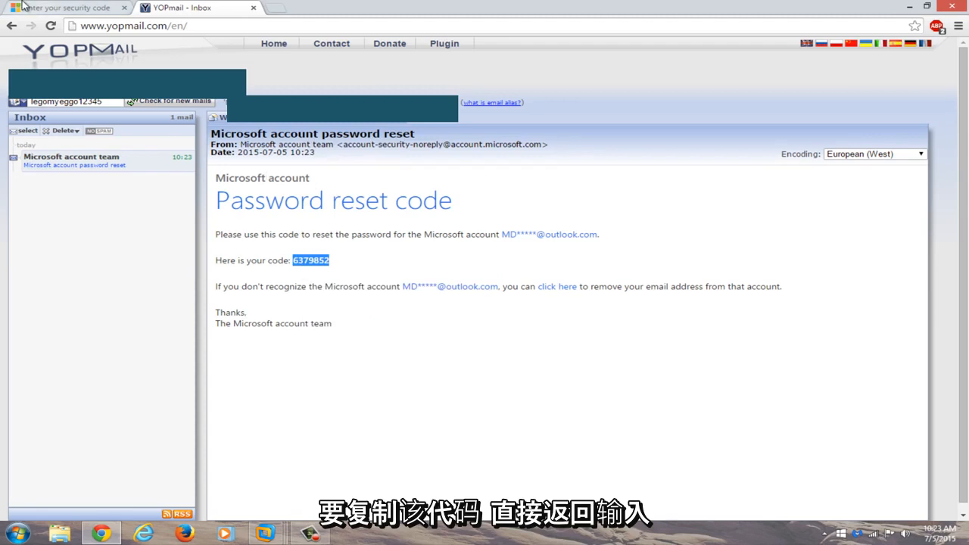
left_click(65, 7)
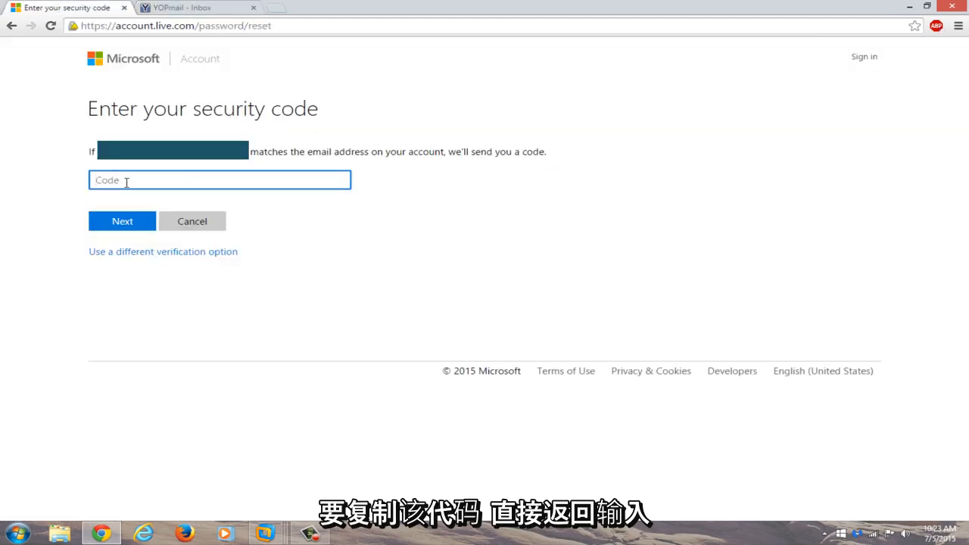
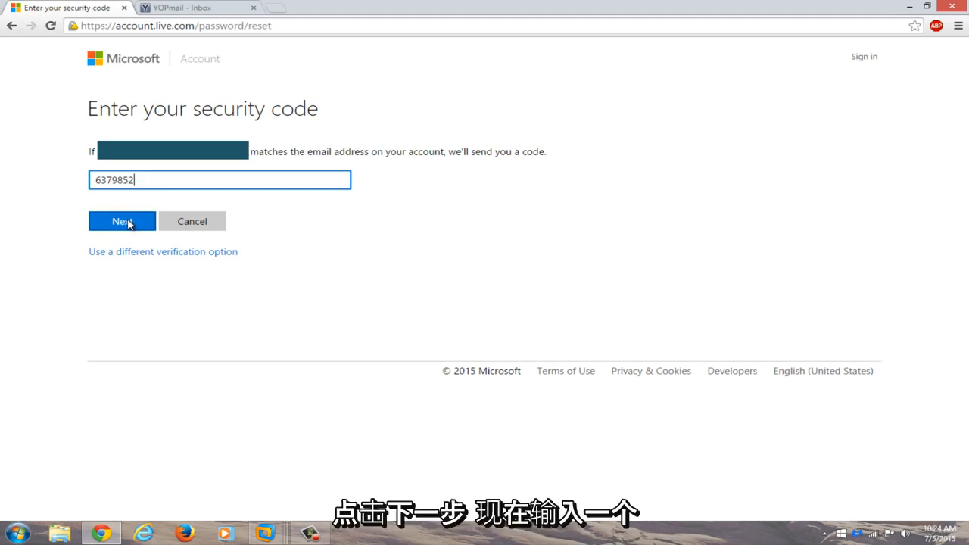
left_click(122, 221)
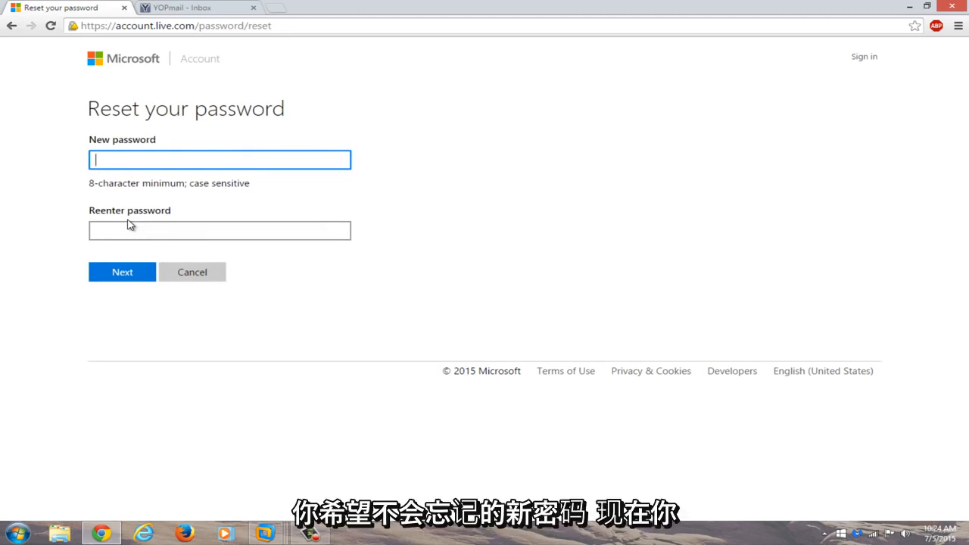
- Set and confirm a new password for the Microsoft account
type("••••")
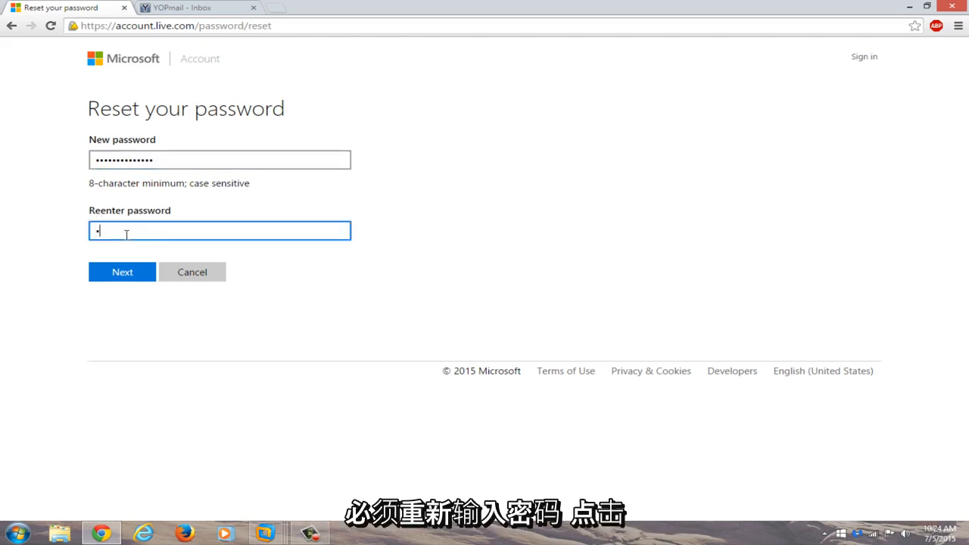
type("password")
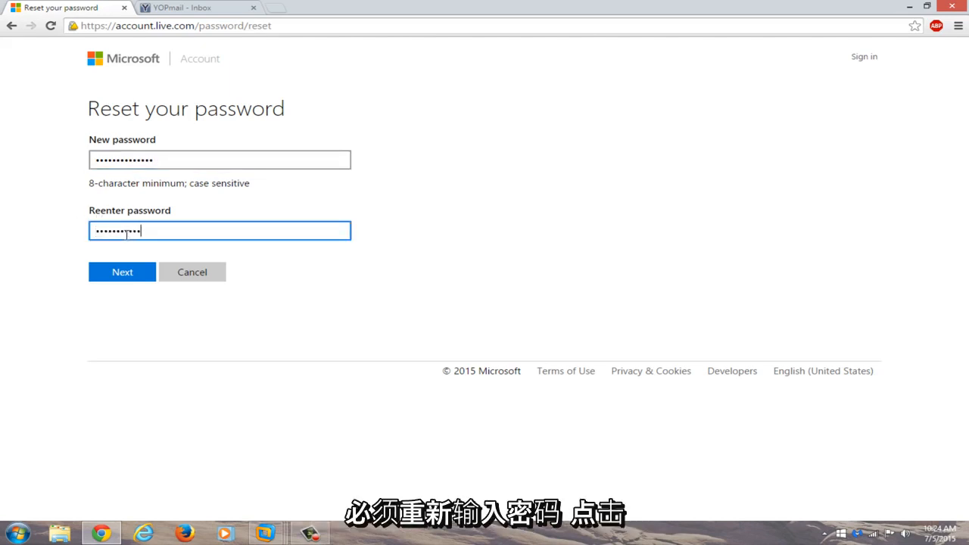
left_click(122, 271)
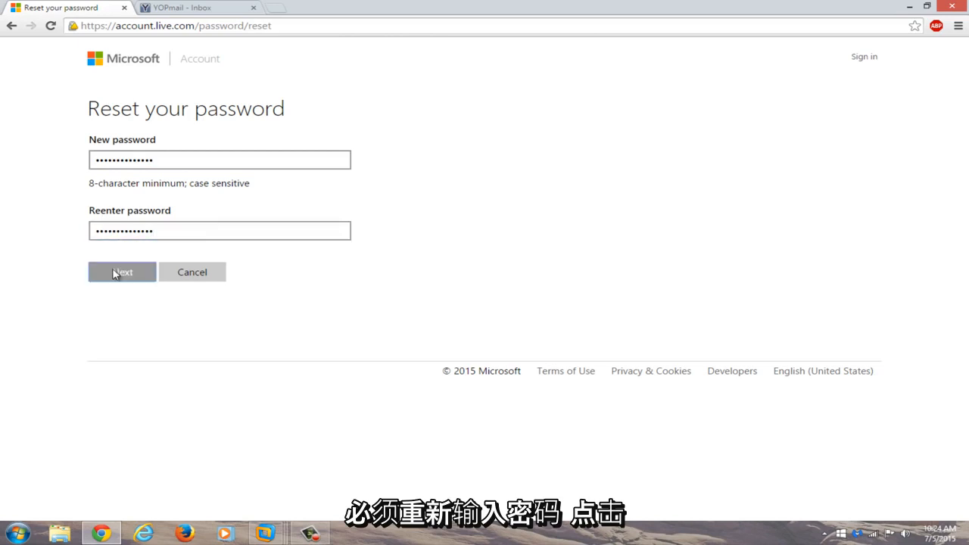
left_click(122, 272)
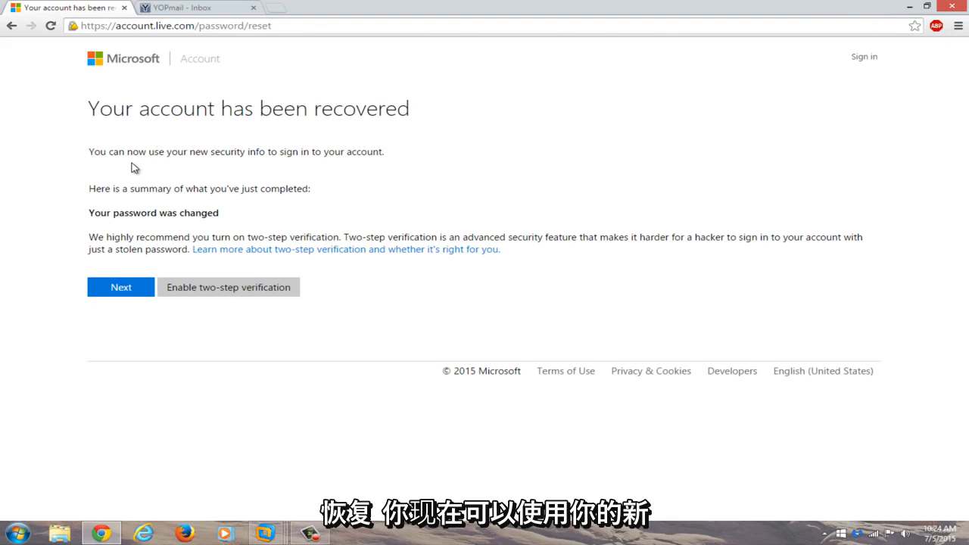
mouse_move(126, 172)
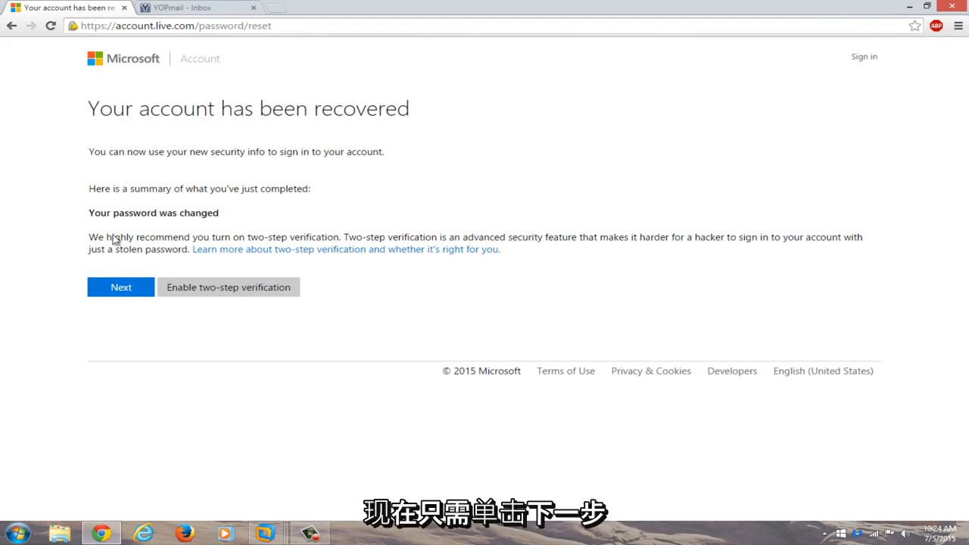
left_click(121, 287)
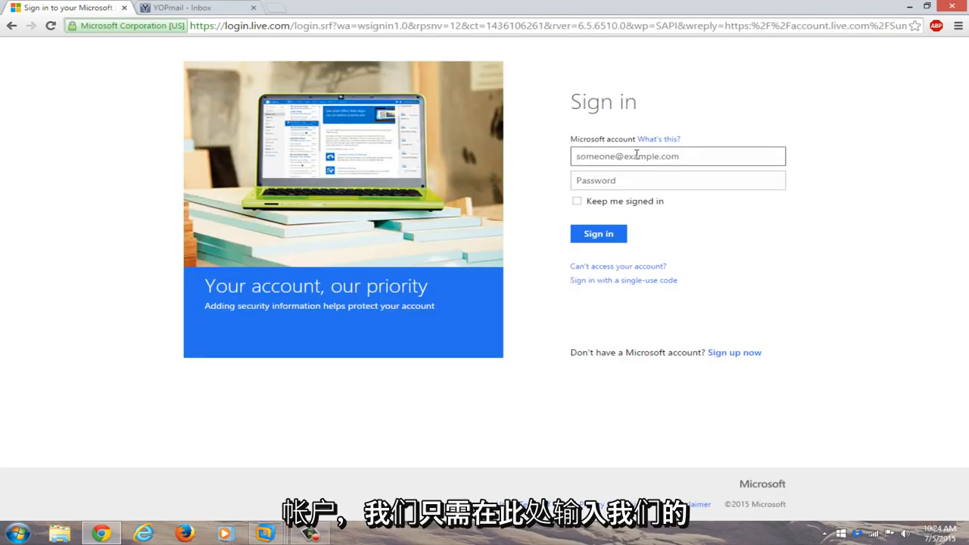
left_click(677, 156)
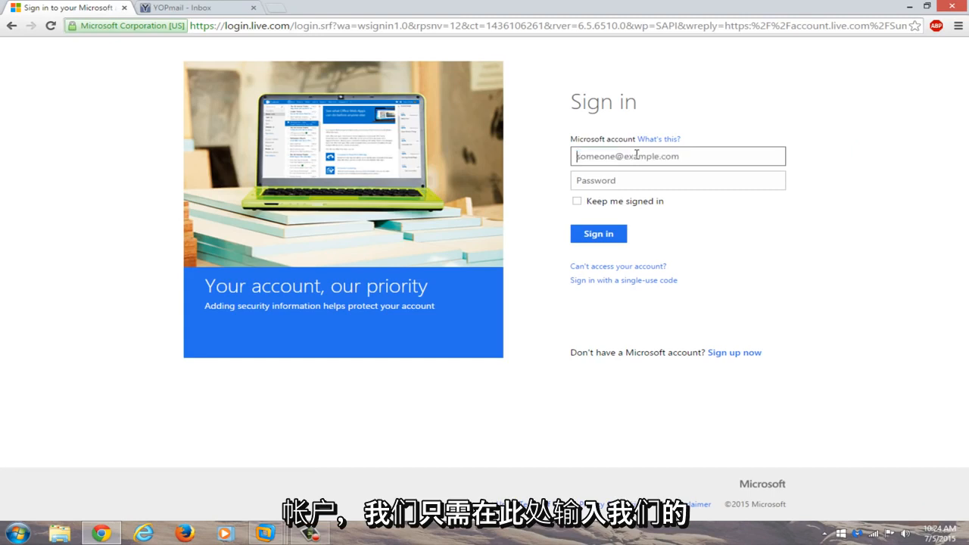
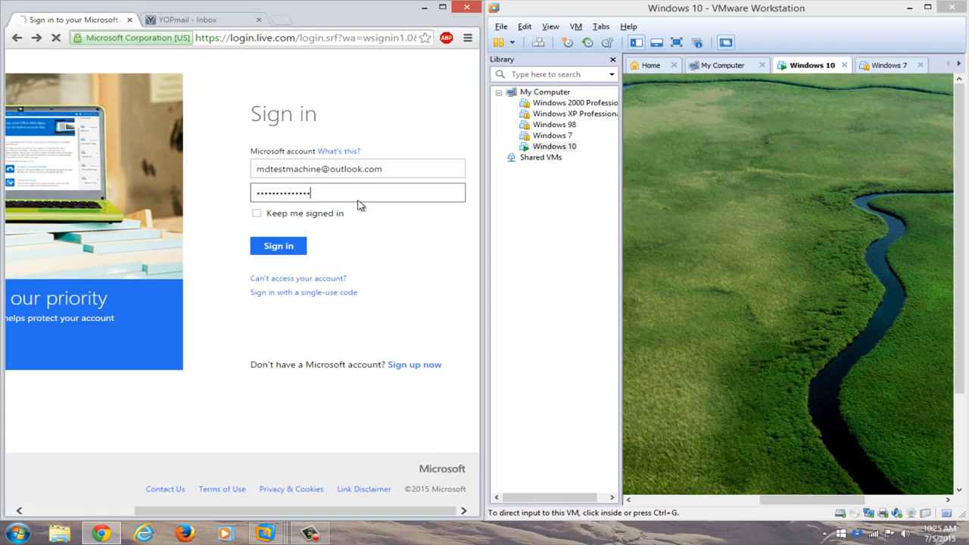
left_click(278, 246)
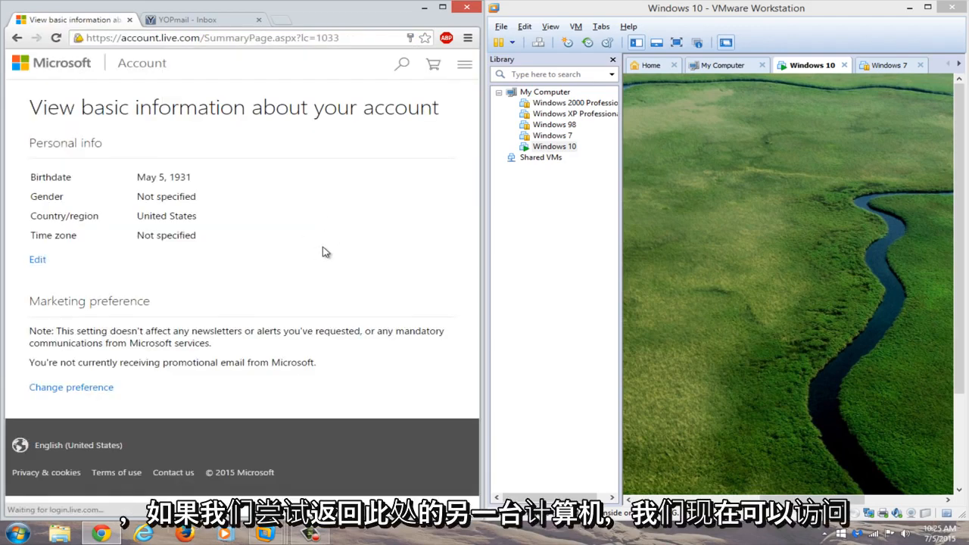
mouse_move(238, 253)
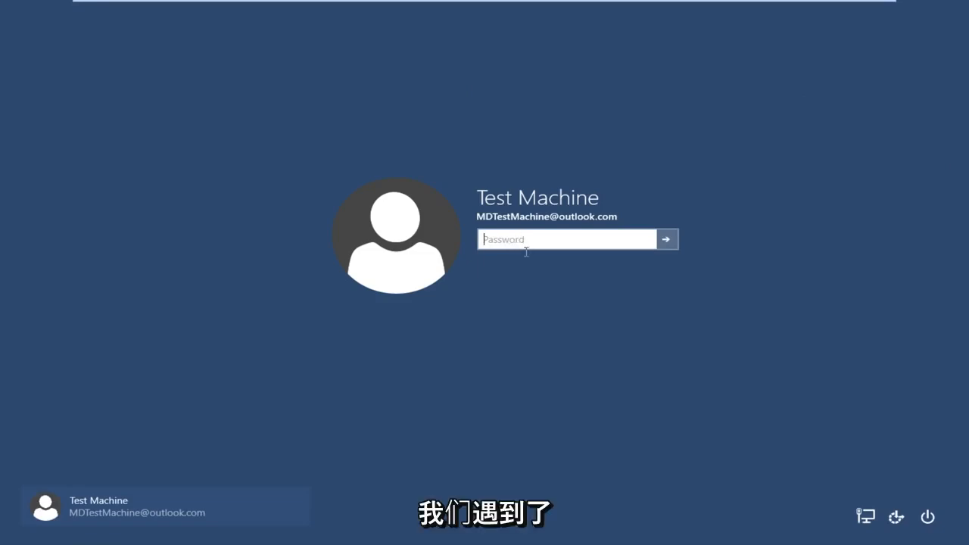
- Log in to Test Machine on the Windows 10 sign-in screen with the new password
type("••")
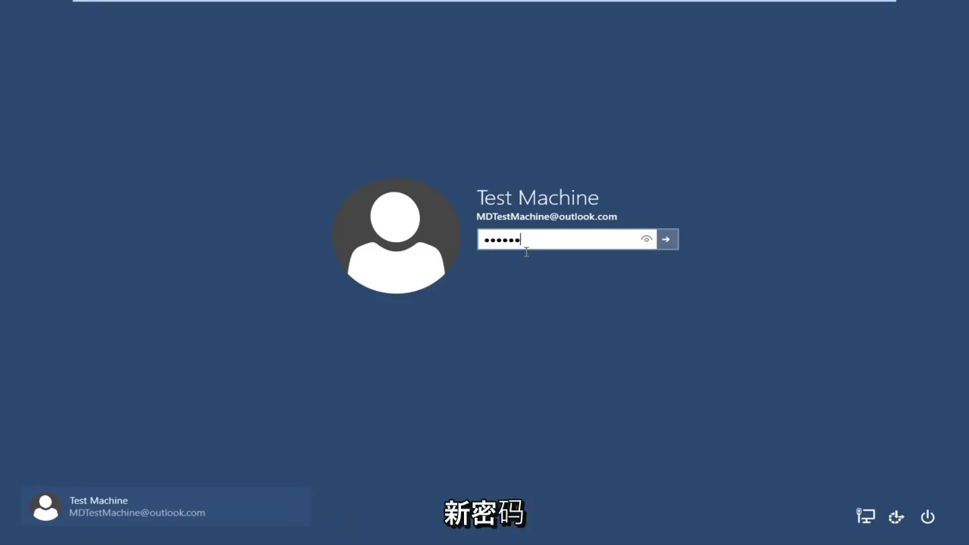
left_click(667, 239)
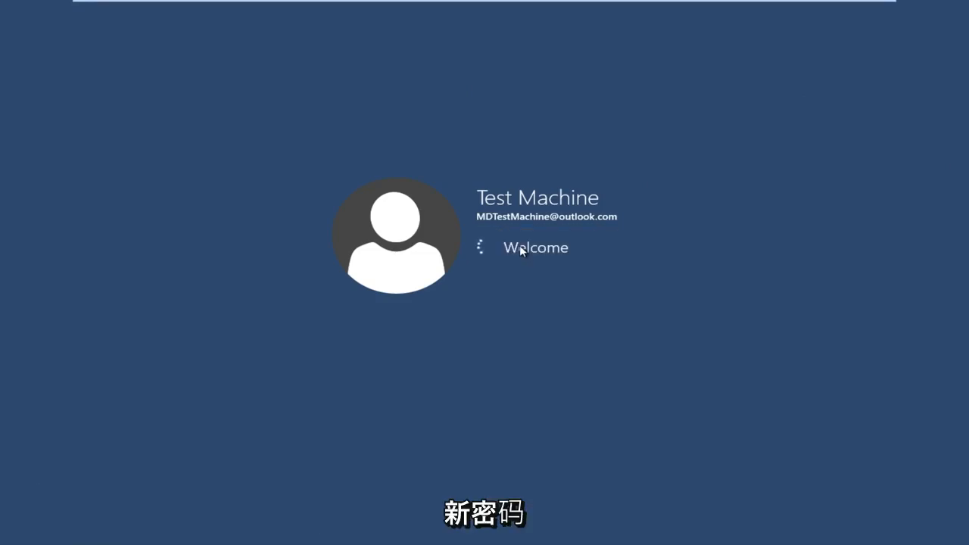